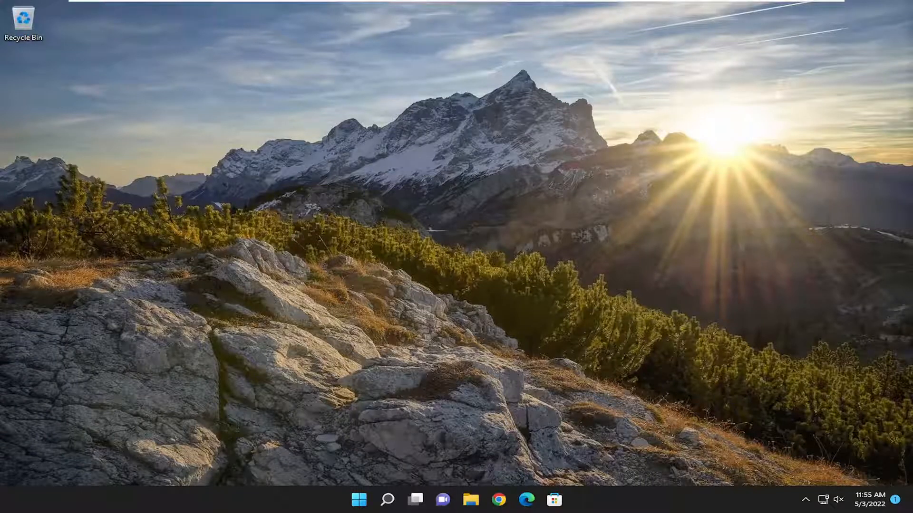
# Handle the Discord link prompt by choosing Microsoft Edge as the default, then close the Discord window.
pyautogui.click(569, 499)
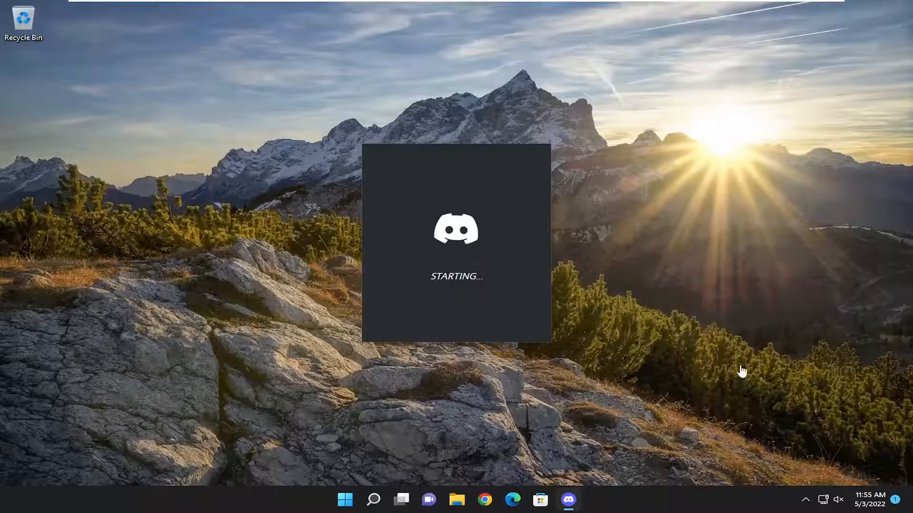
pyautogui.rightClick(568, 500)
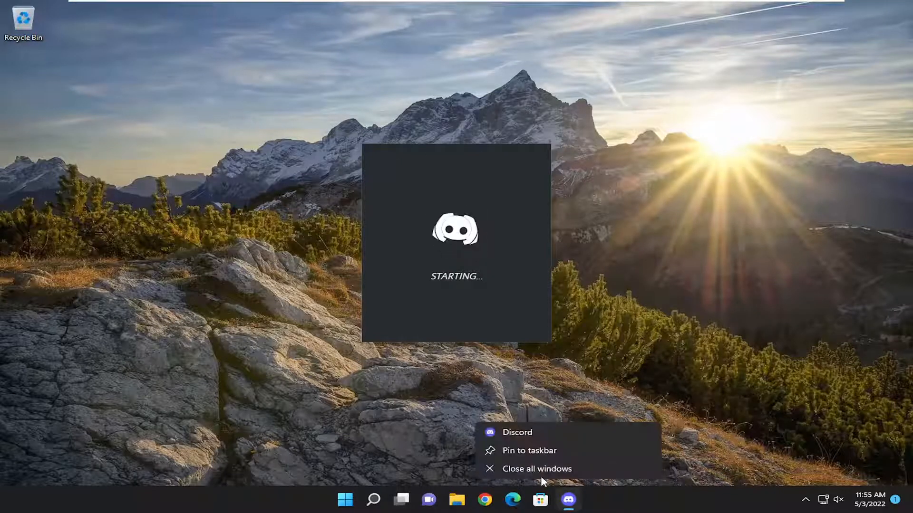
pyautogui.click(536, 469)
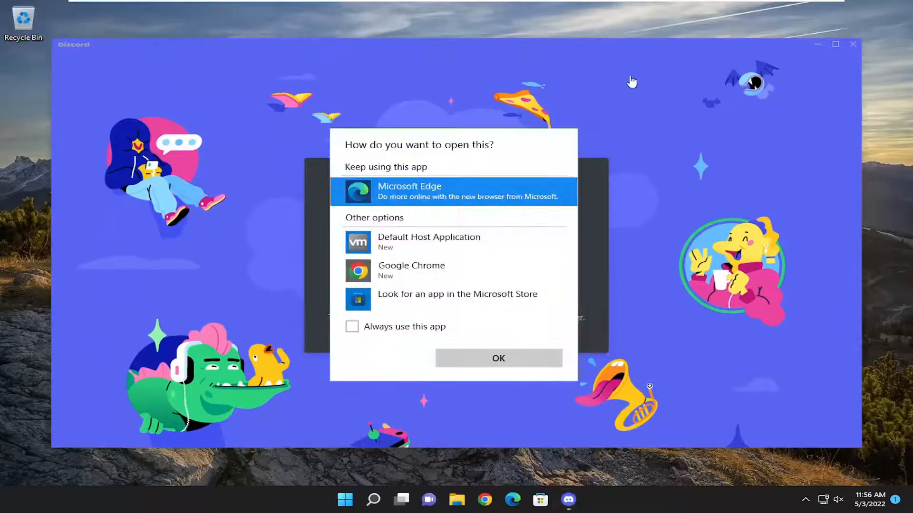
pyautogui.click(351, 326)
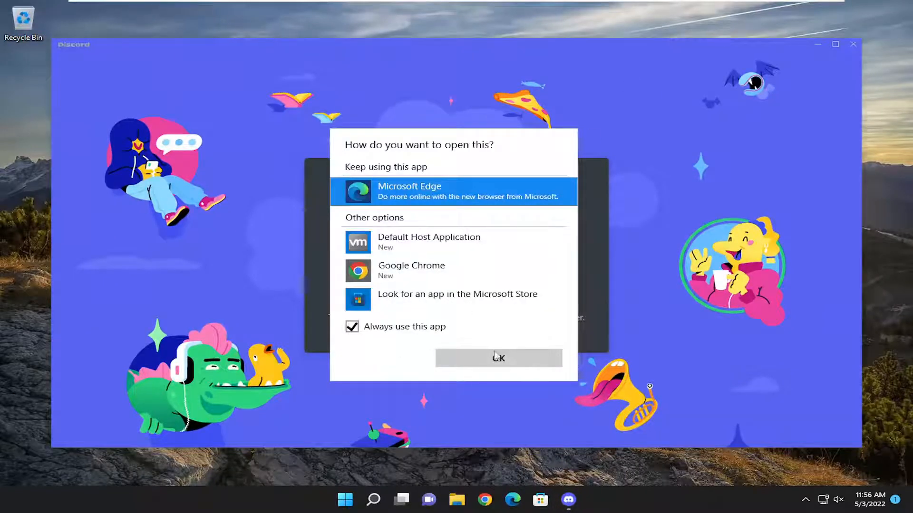
pyautogui.click(497, 359)
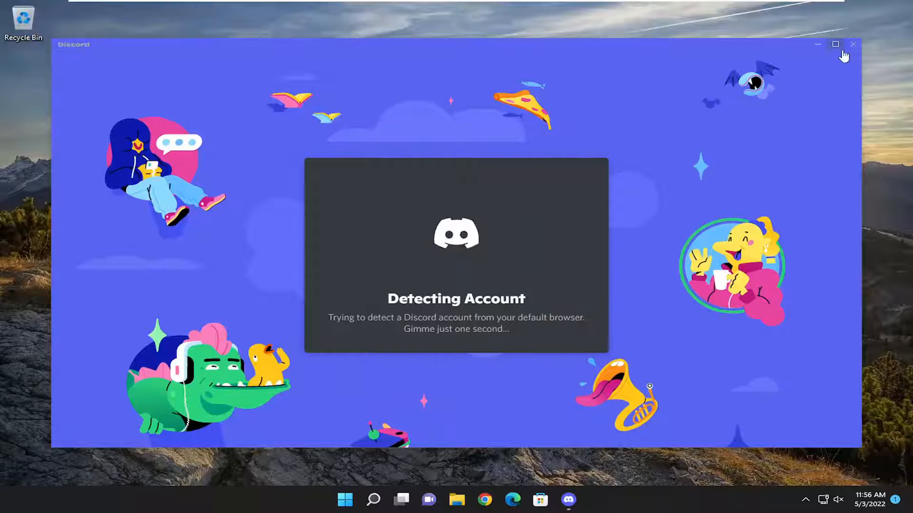
pyautogui.click(388, 499)
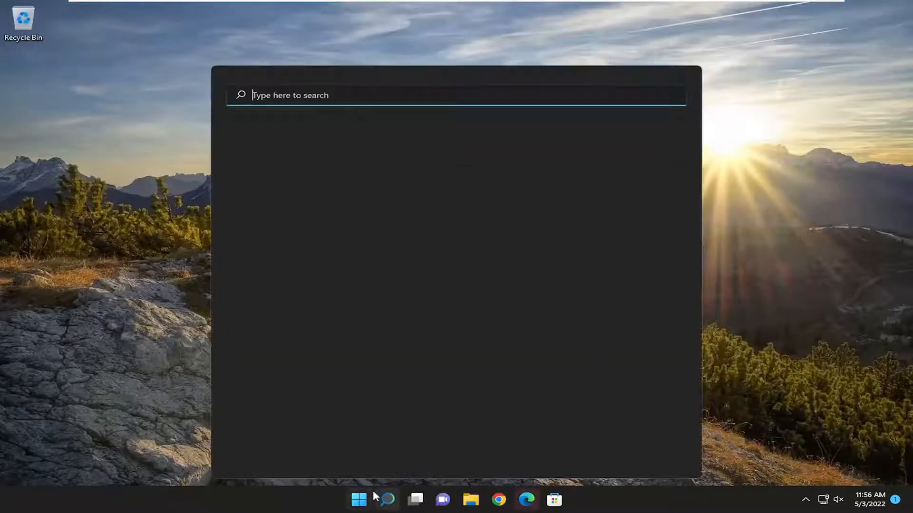
# Launch the Settings app from Windows Search by searching 'settings'.
pyautogui.write('settings')
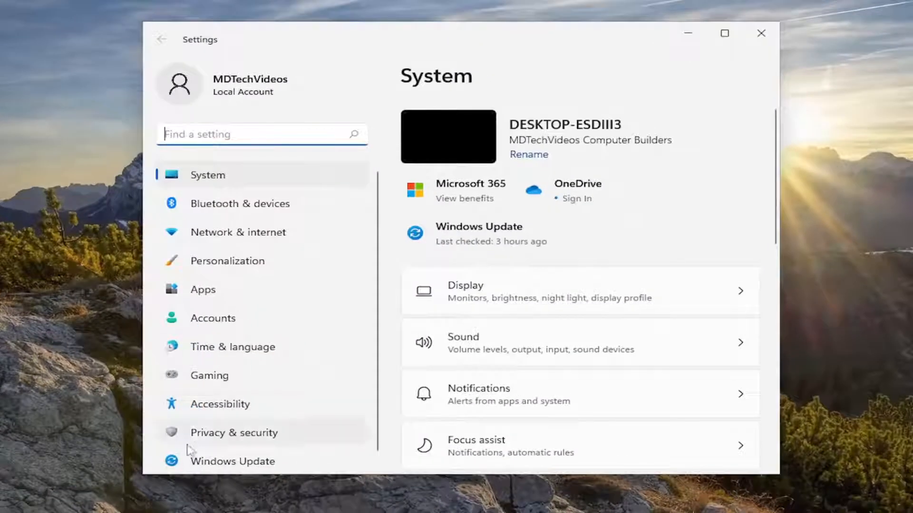
# Go to Privacy & security and scroll through App permissions to reach and review the Microphone page.
pyautogui.click(233, 433)
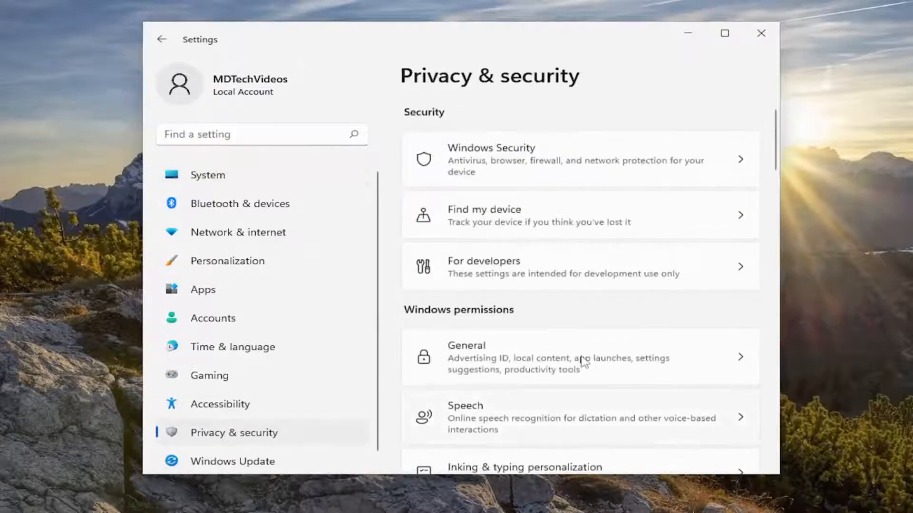
pyautogui.scroll(-3)
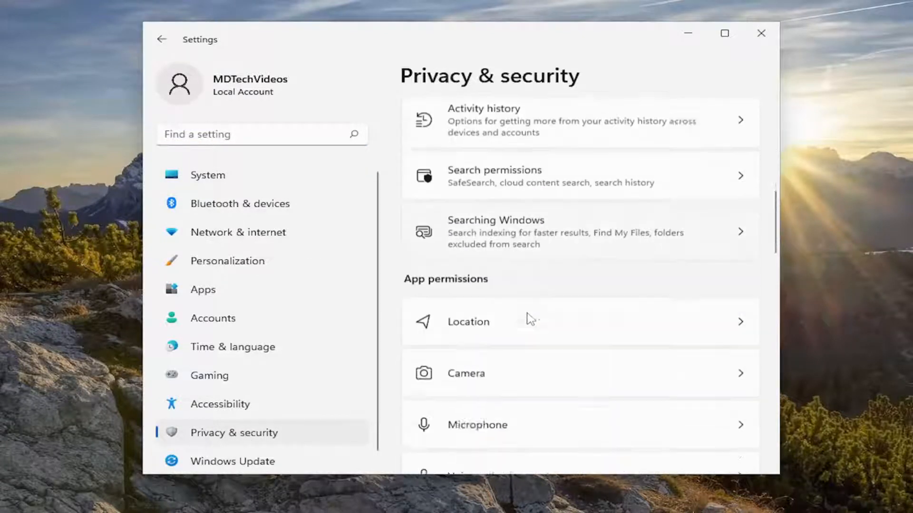
pyautogui.scroll(-3)
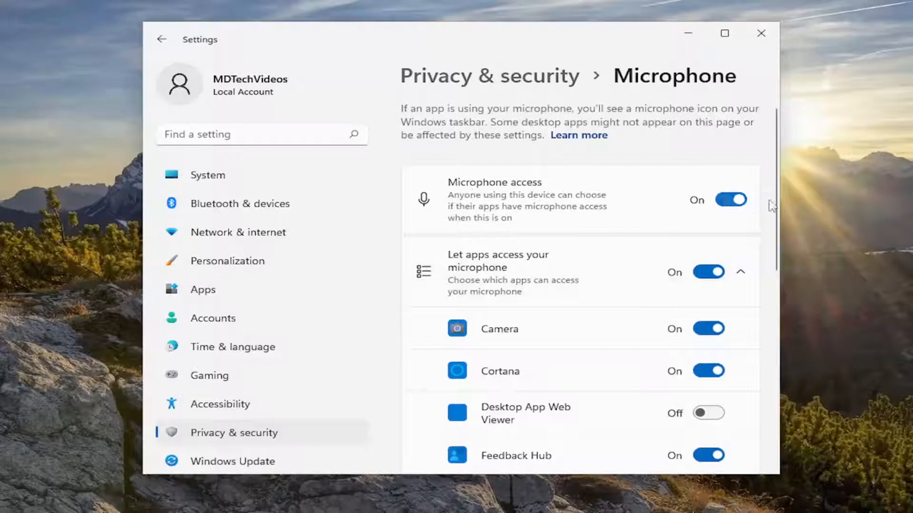
pyautogui.moveTo(507, 271)
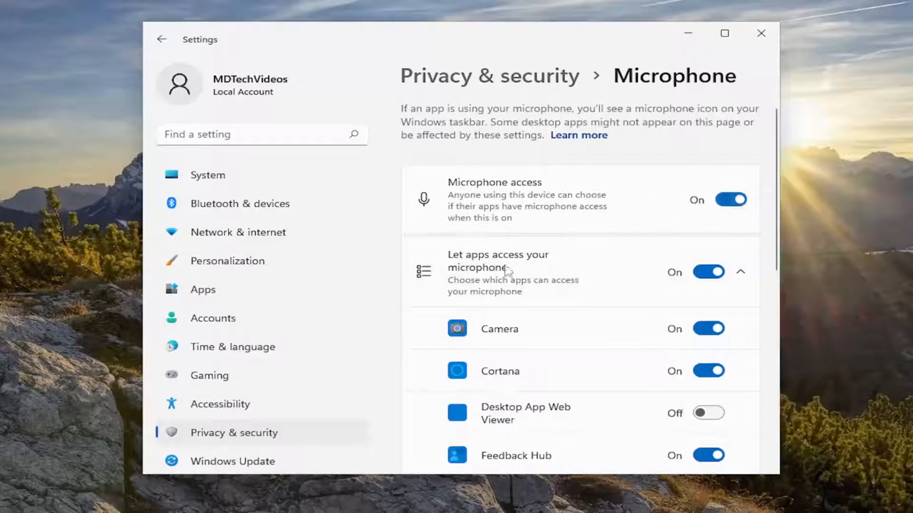
pyautogui.scroll(-3)
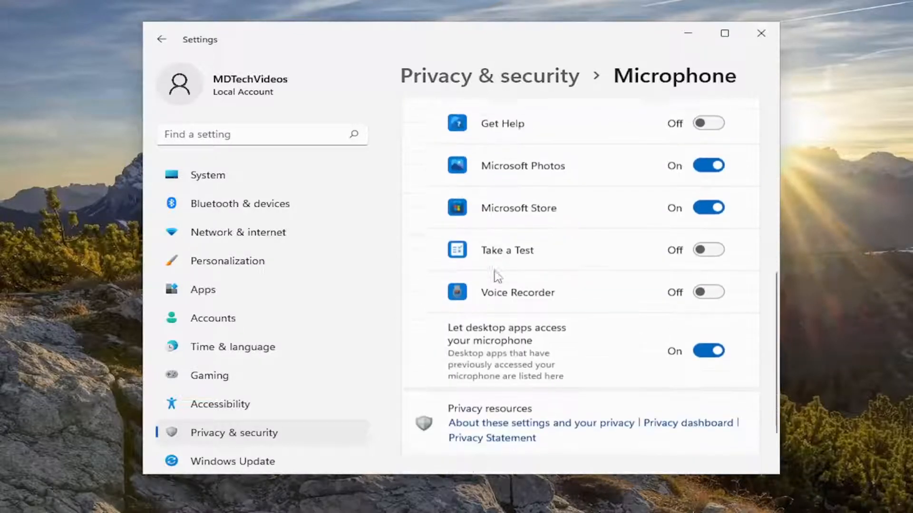
pyautogui.scroll(3)
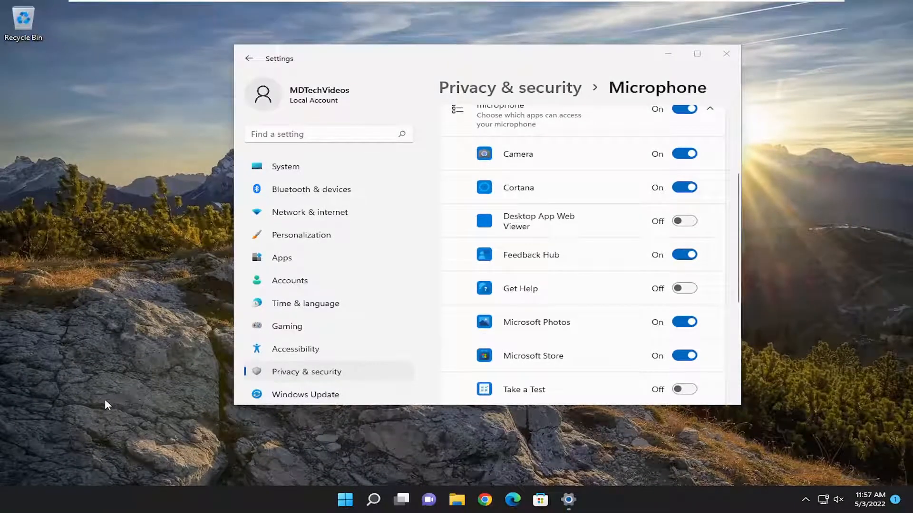
pyautogui.moveTo(169, 400)
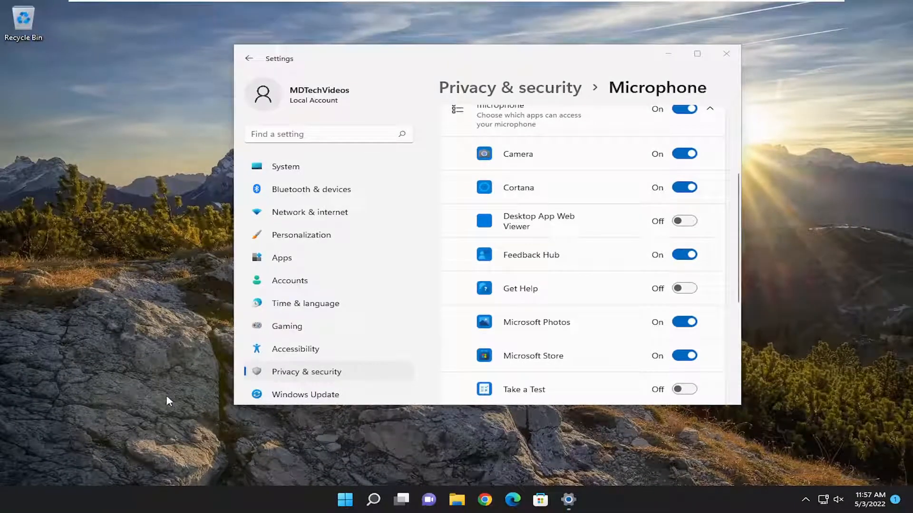
pyautogui.moveTo(735, 89)
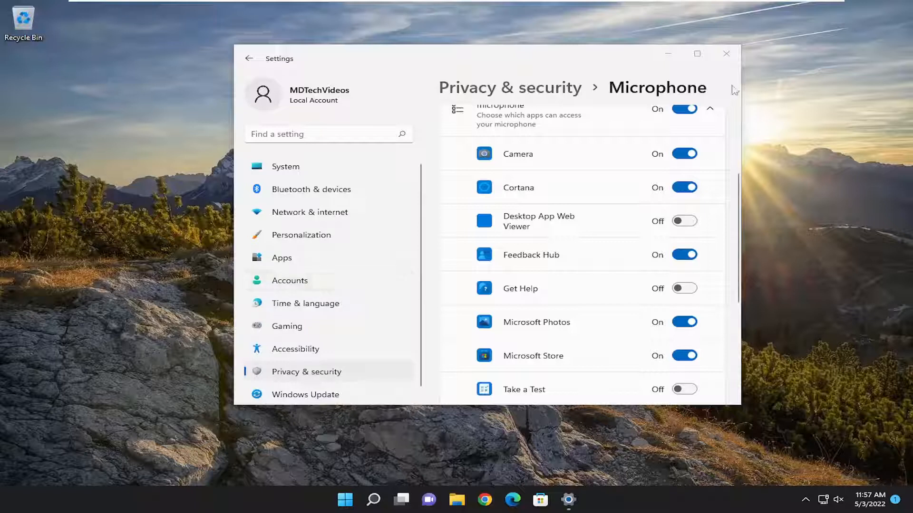
pyautogui.moveTo(468, 220)
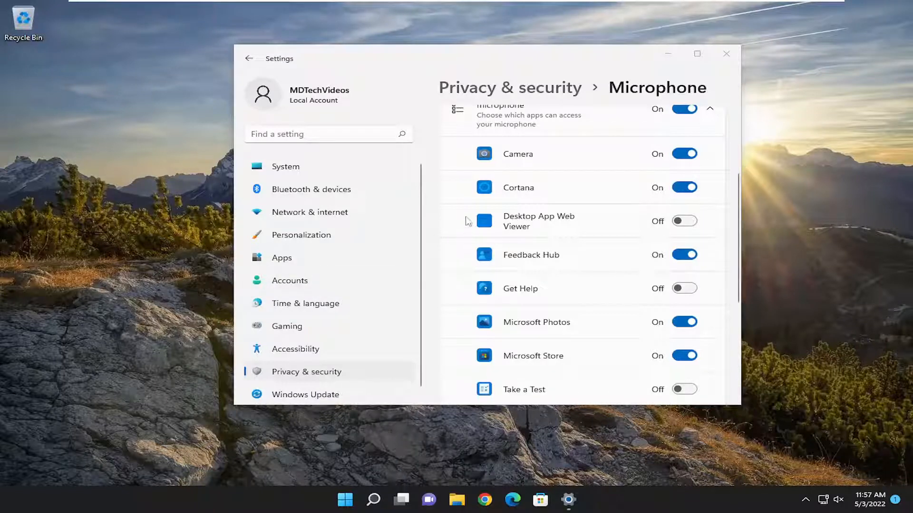
# Return to the top of the Microphone page and close Settings, leaving the desktop.
pyautogui.scroll(3)
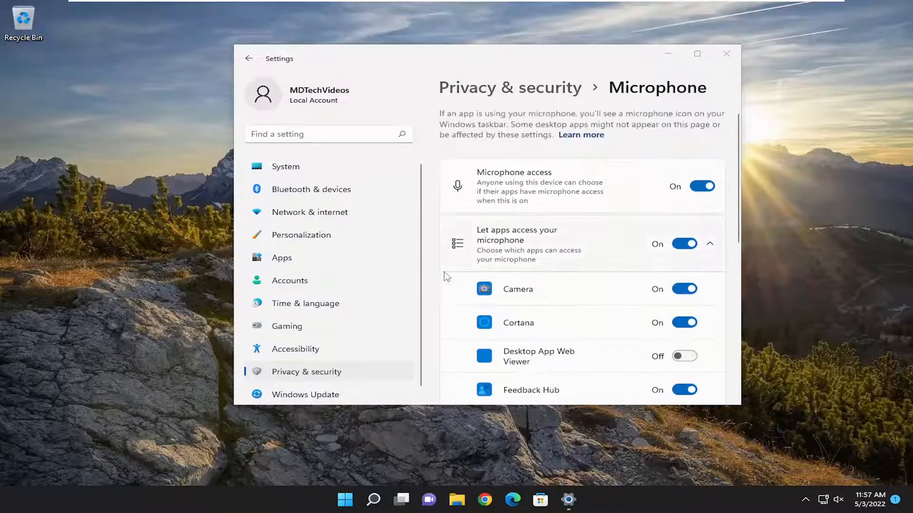
pyautogui.click(726, 53)
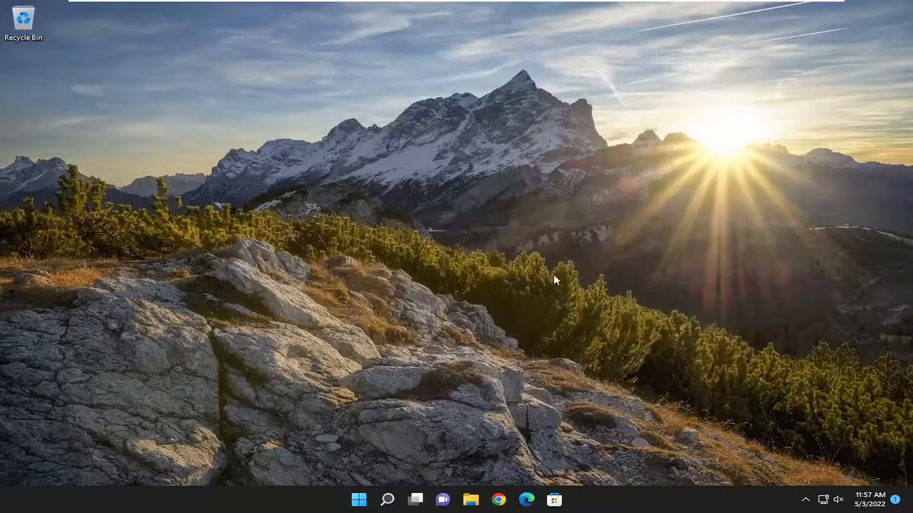